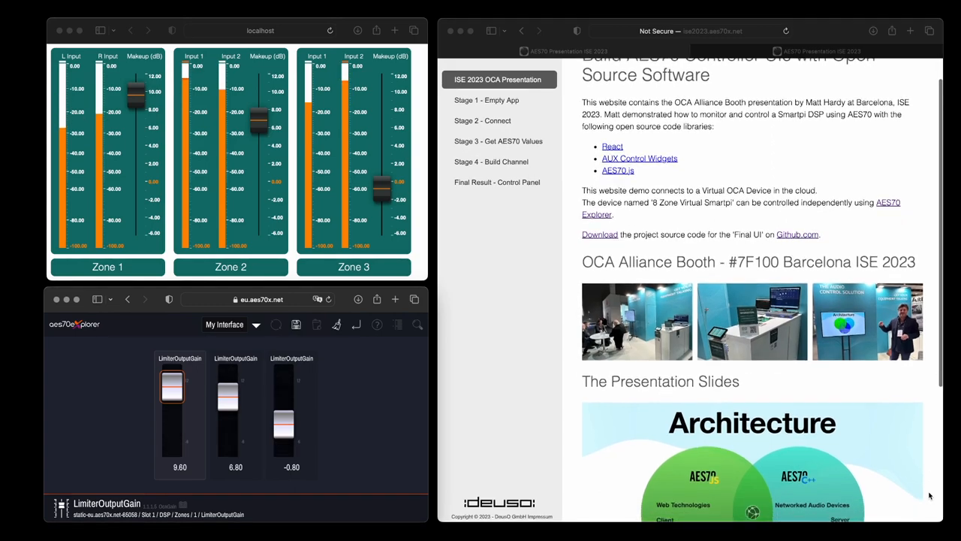
- Page through the presentation slides until the AES70 Controller UI slide appears
{"action": "scroll", "scroll_direction": "down", "scroll_amount": 3}
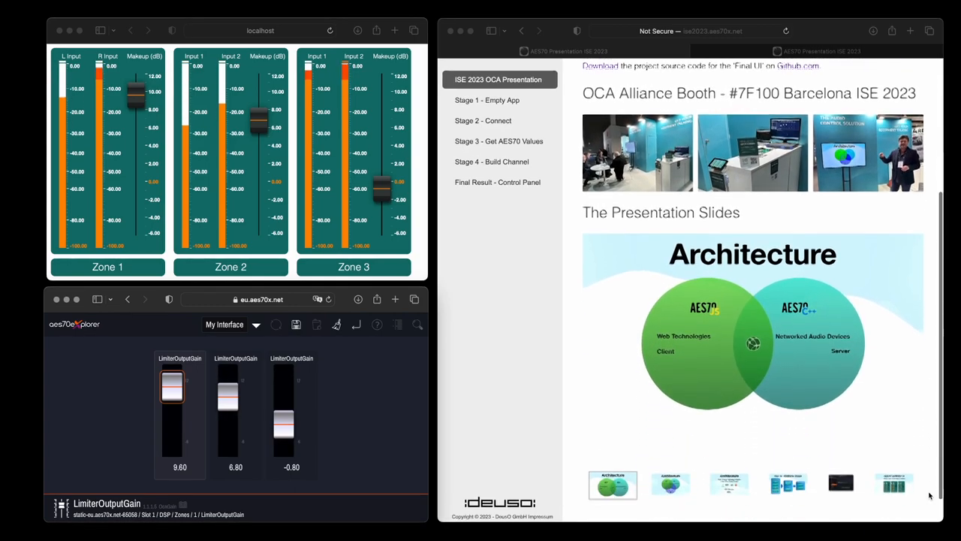
{"action": "scroll", "scroll_direction": "down", "scroll_amount": 3}
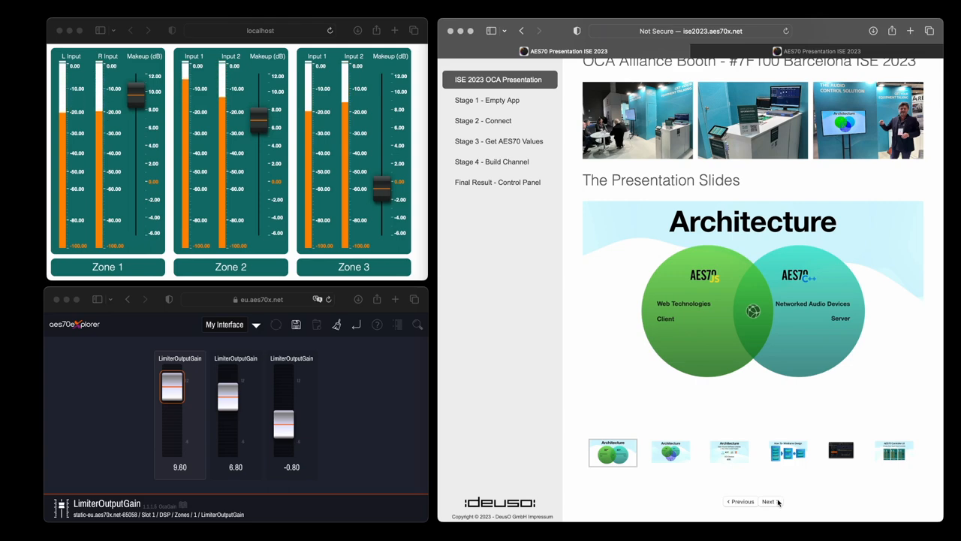
{"action": "left_click", "coordinate": [769, 501]}
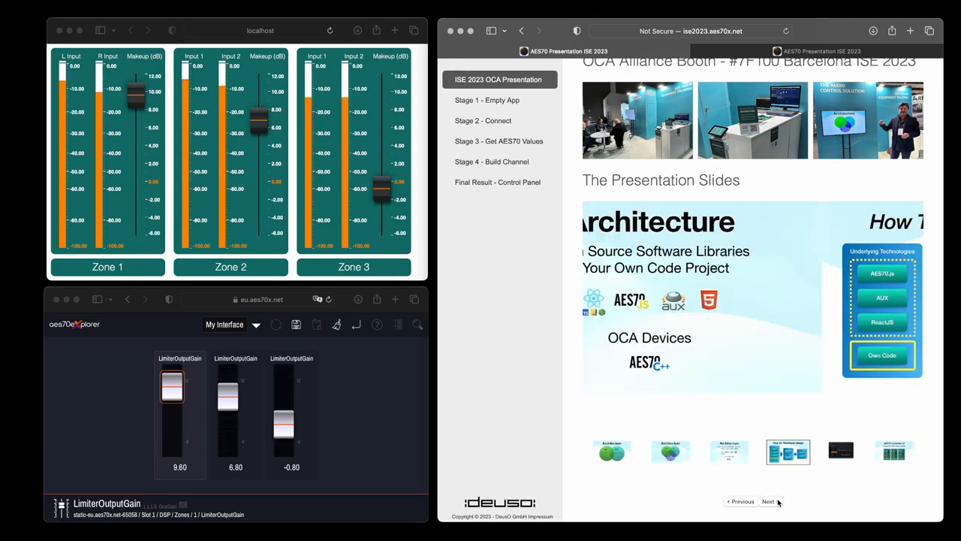
{"action": "left_click", "coordinate": [769, 501]}
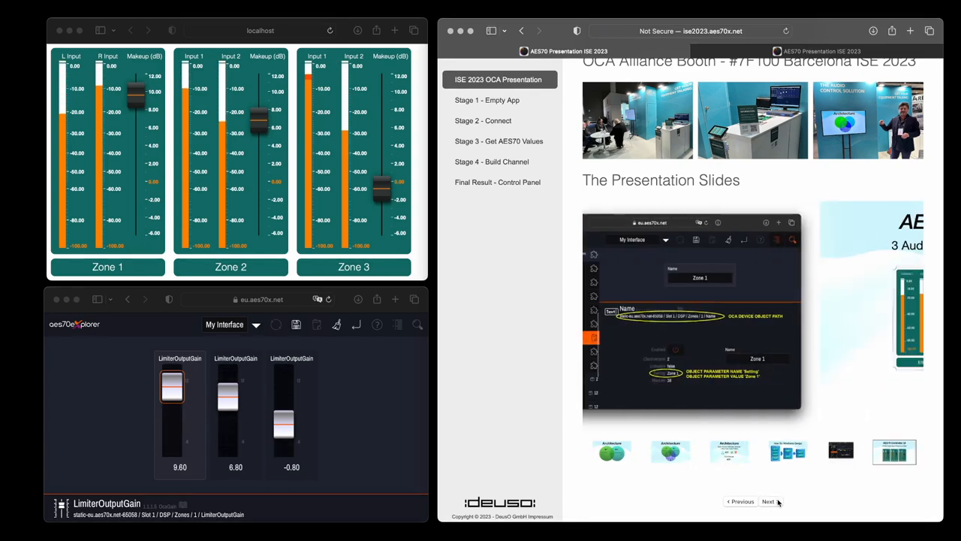
{"action": "left_click", "coordinate": [768, 501]}
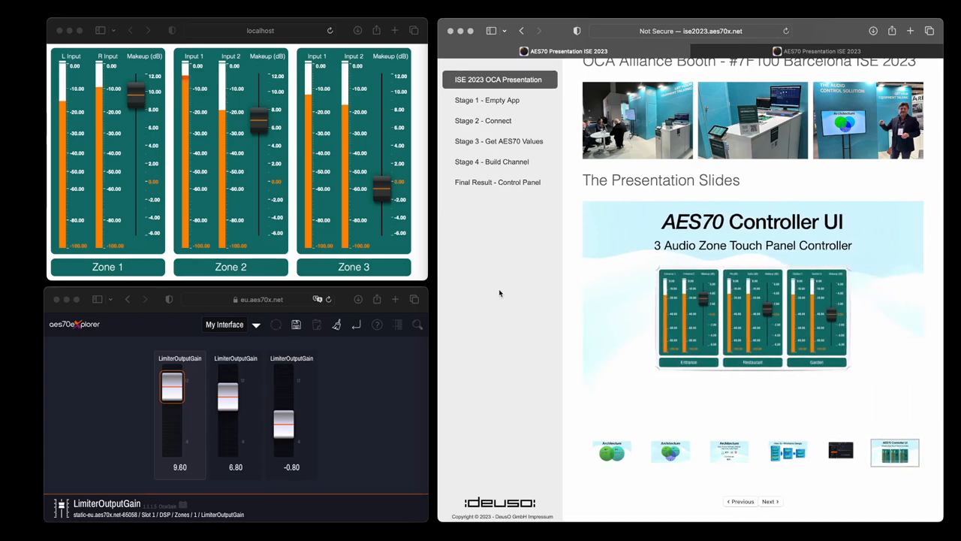
{"action": "left_click", "coordinate": [497, 182]}
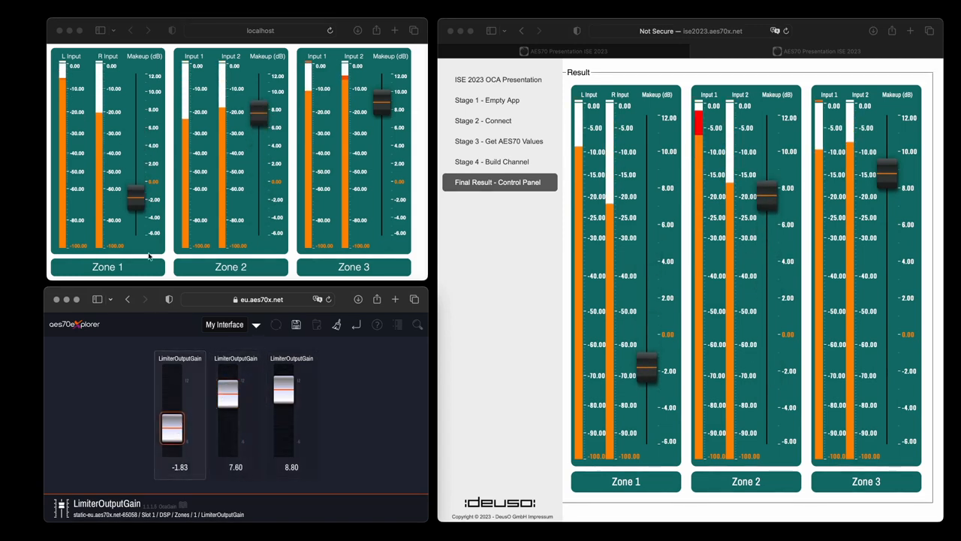
- Raise a zone's Makeup gain fader and watch the AES70 Explorer value follow
{"action": "left_click_drag", "start_coordinate": [171, 432], "coordinate": [171, 402]}
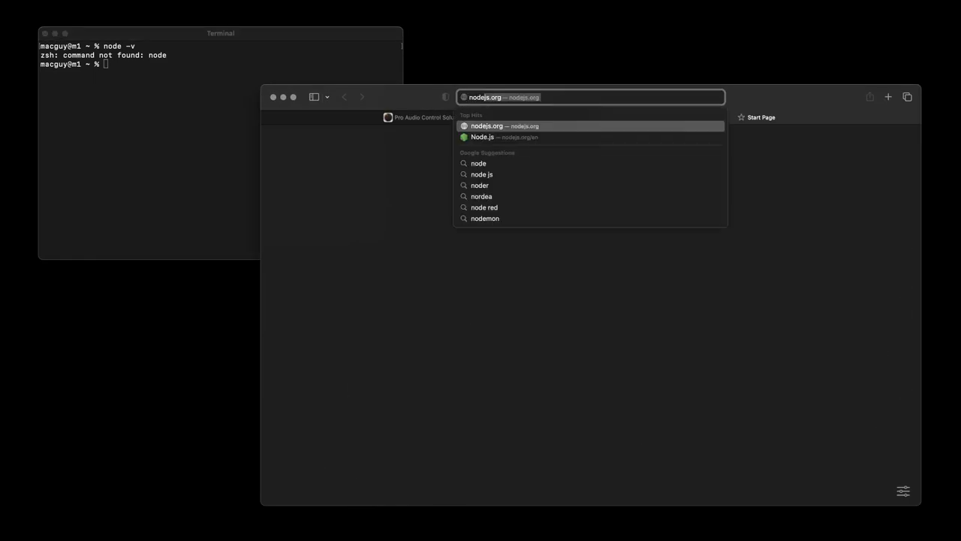
- Install Node.js from nodejs.org and check node, npm, git and brew versions
{"action": "left_click", "coordinate": [505, 126]}
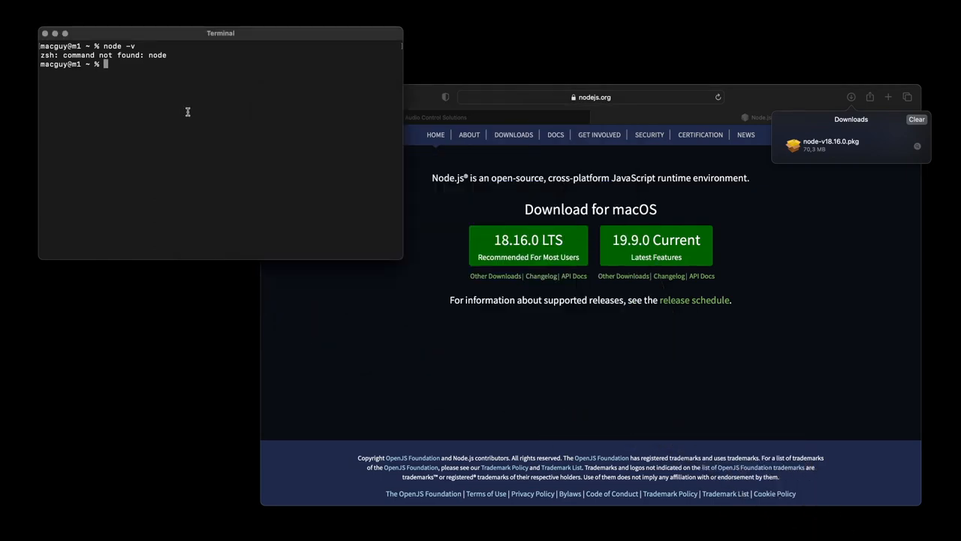
{"action": "type", "text": "node -v"}
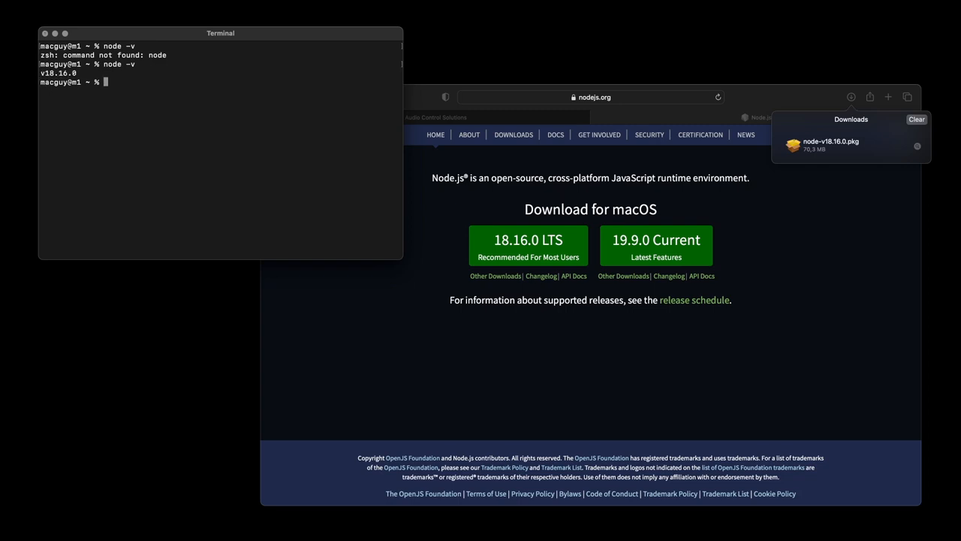
{"action": "type", "text": "npm -v"}
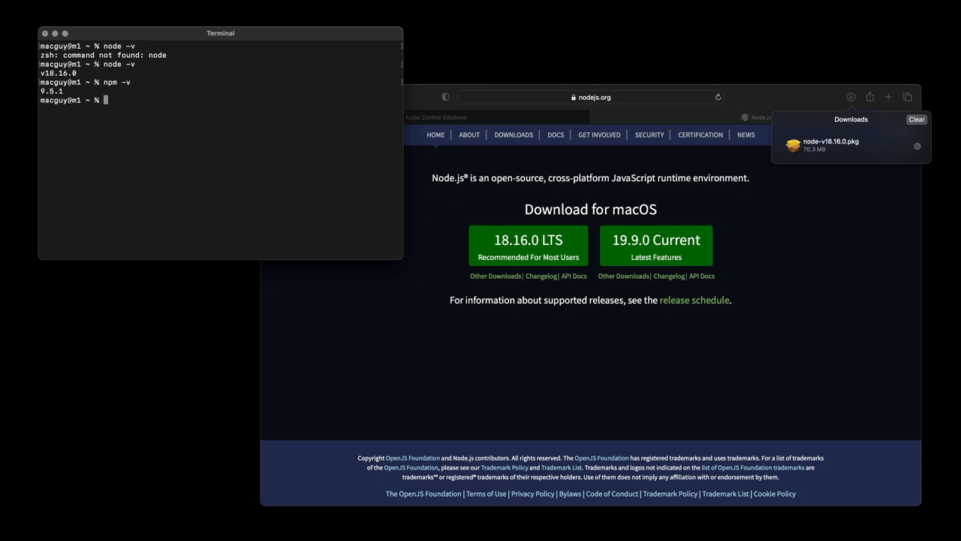
{"action": "type", "text": "git -v"}
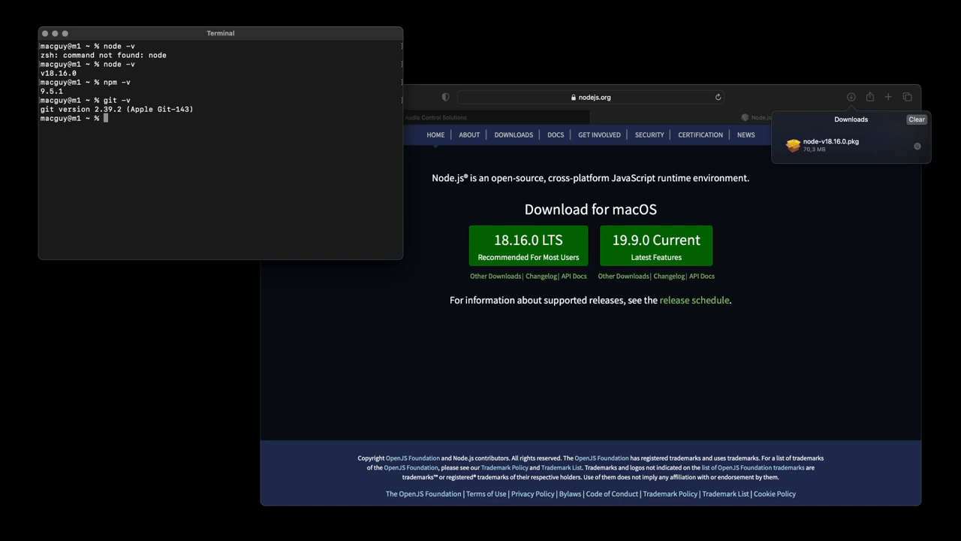
{"action": "type", "text": "brew -v"}
{"action": "left_click", "coordinate": [591, 97]}
{"action": "type", "text": "homebrew"}
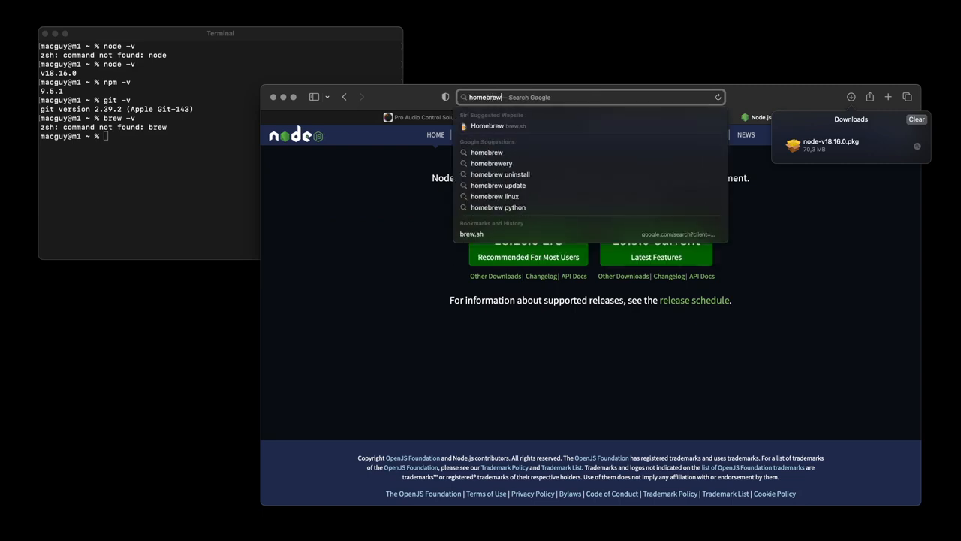
- Run the Homebrew install script from brew.sh and select its PATH setup command
{"action": "left_click", "coordinate": [488, 125]}
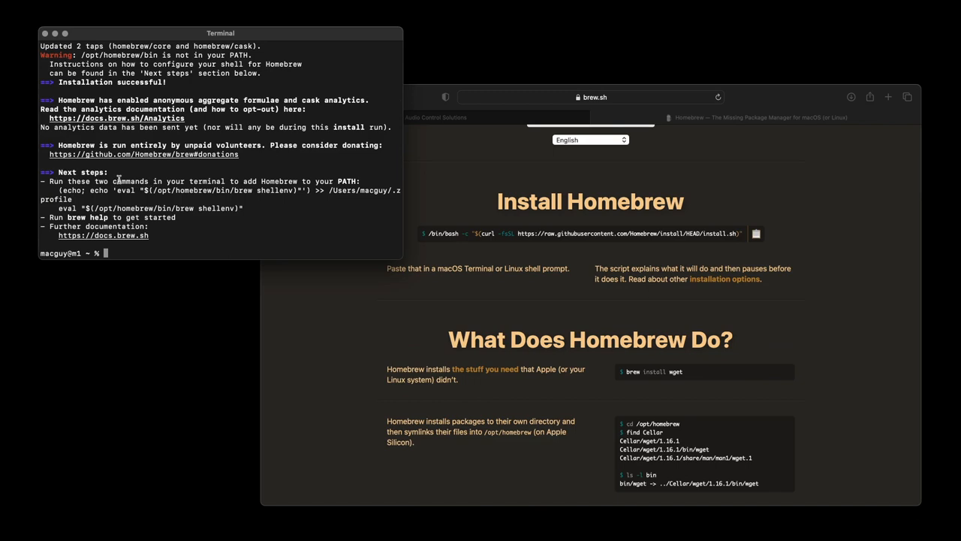
{"action": "double_click", "coordinate": [80, 172]}
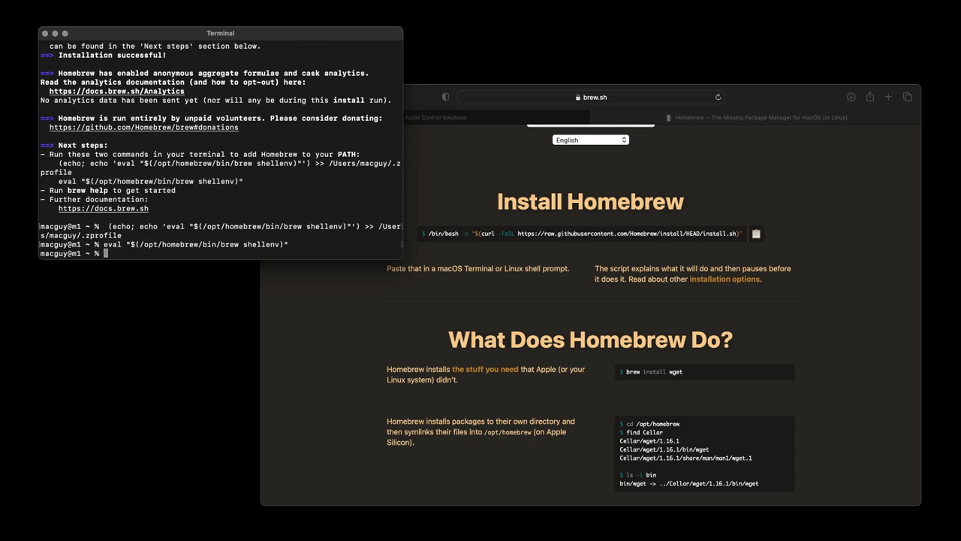
- Confirm Homebrew 4.0.13 and run brew install websocat
{"action": "type", "text": "brew -v"}
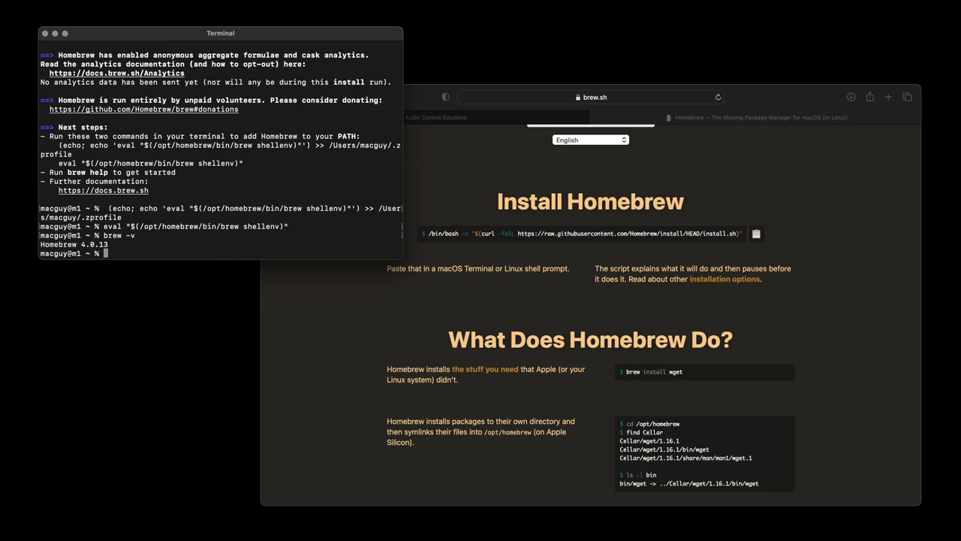
{"action": "type", "text": "br"}
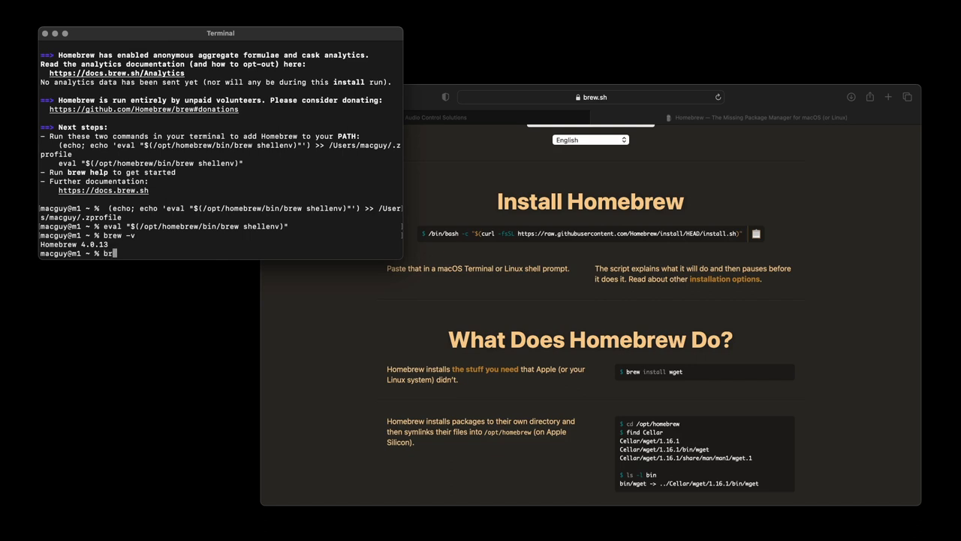
{"action": "type", "text": "install"}
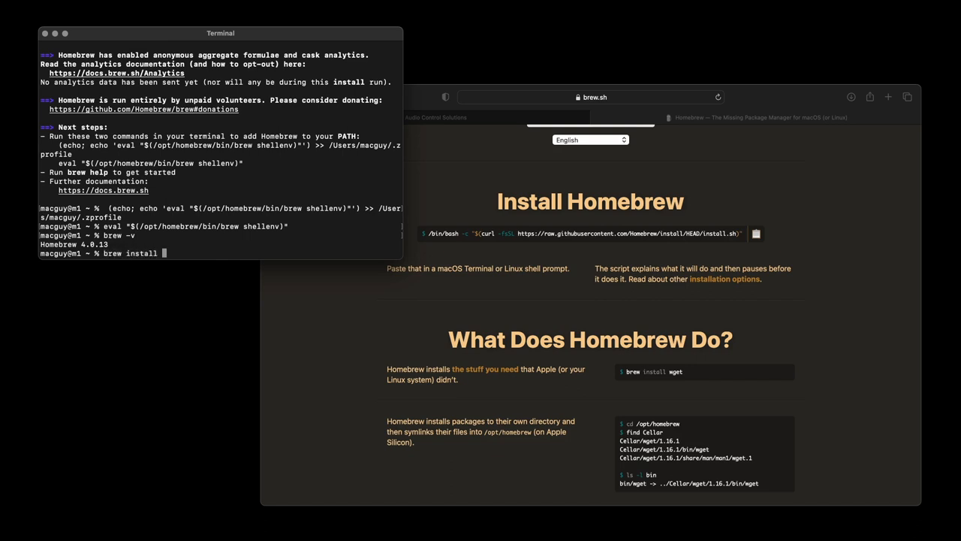
{"action": "type", "text": "websocat"}
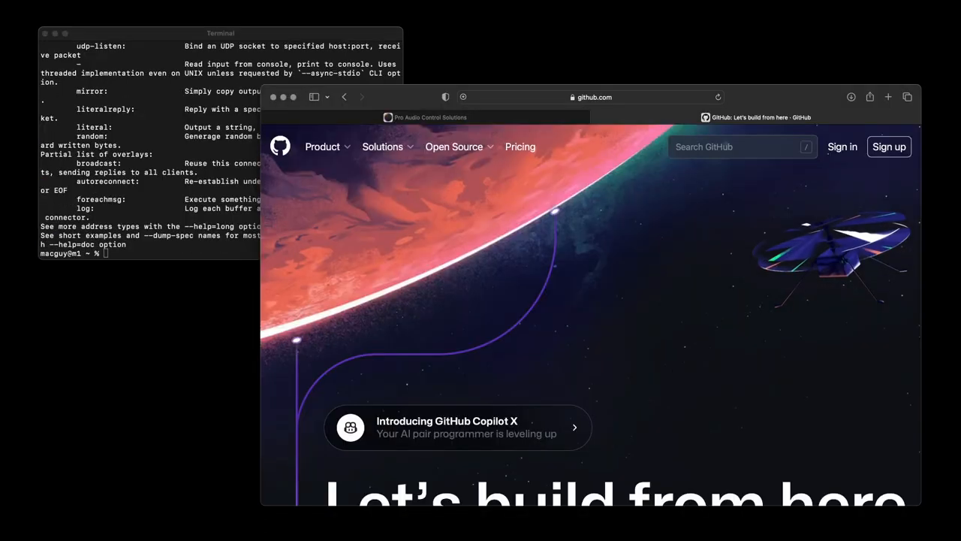
- Search GitHub for ise2023, open DeutscheSoft/ise-2023-aes70-demo-ui and copy its HTTPS clone URL
{"action": "left_click", "coordinate": [740, 147]}
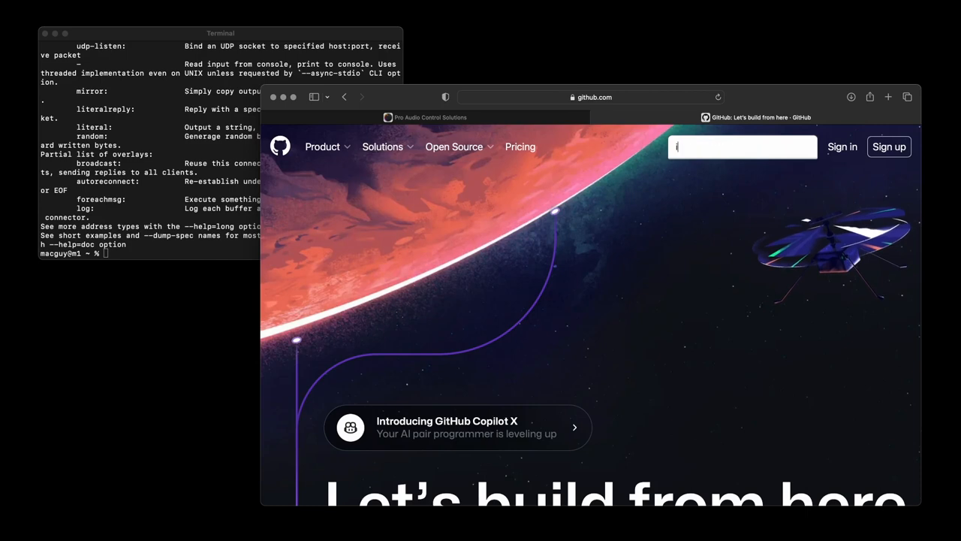
{"action": "type", "text": "se2023"}
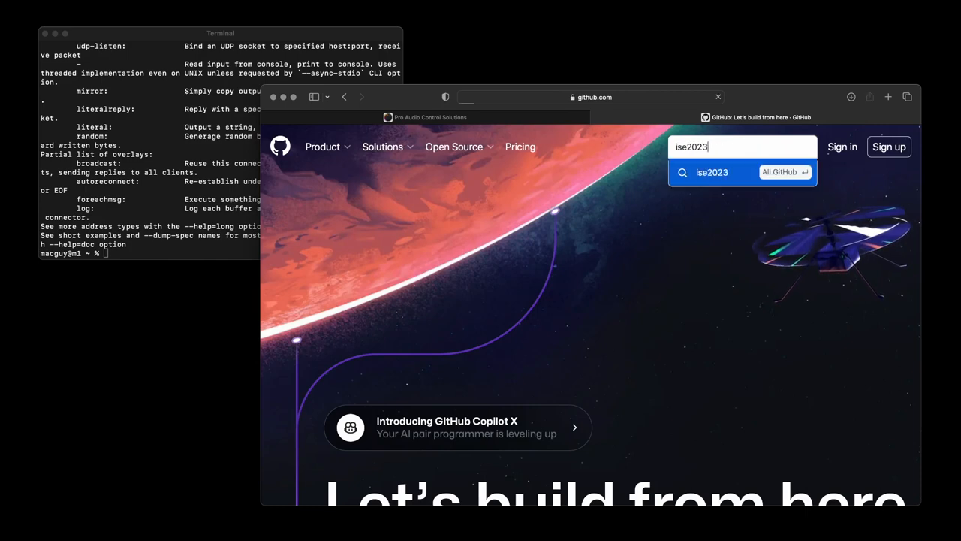
{"action": "key", "text": "enter"}
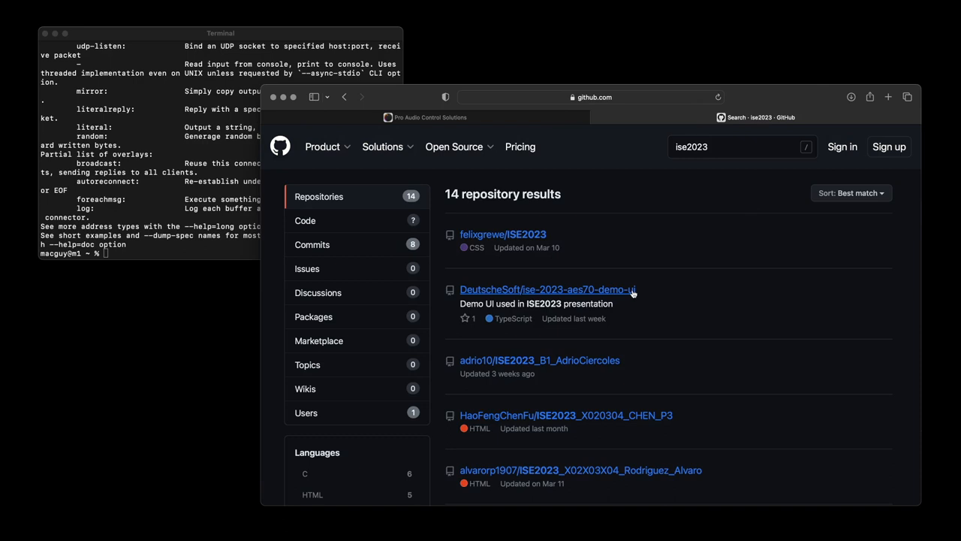
{"action": "left_click", "coordinate": [547, 289]}
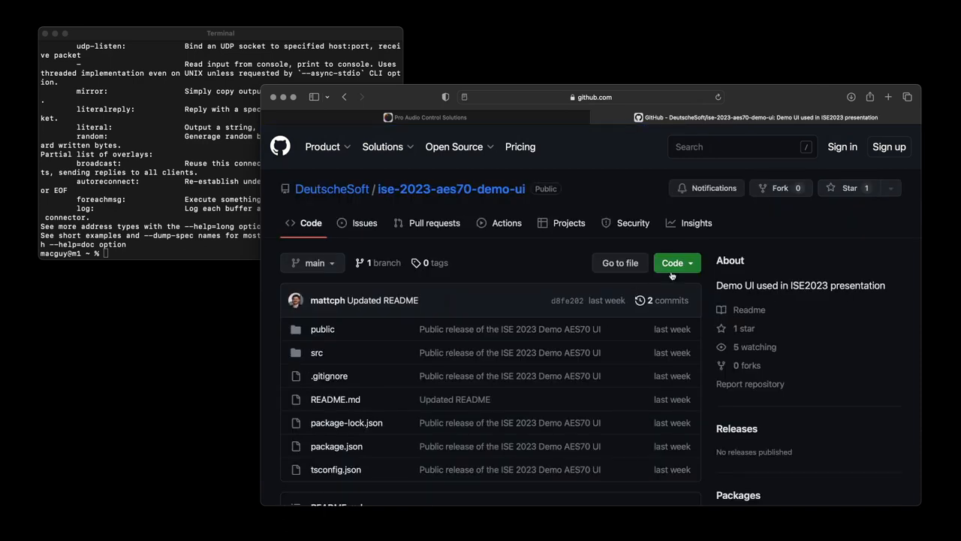
{"action": "left_click", "coordinate": [673, 263]}
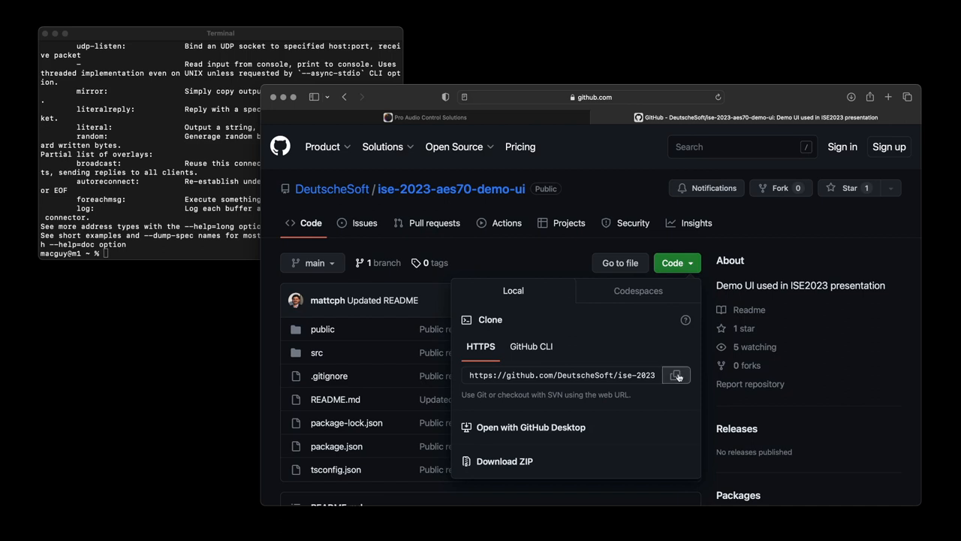
{"action": "left_click", "coordinate": [675, 375]}
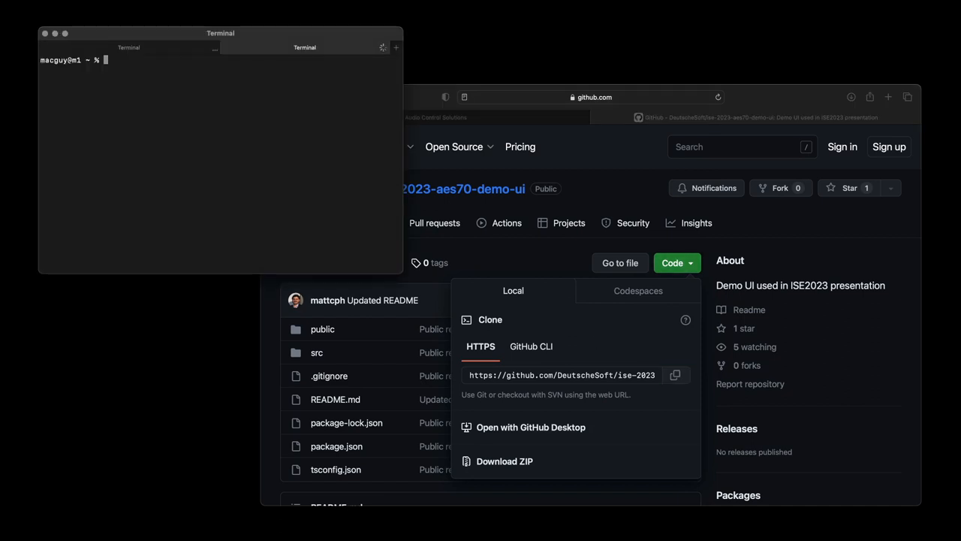
{"action": "type", "text": "git clone"}
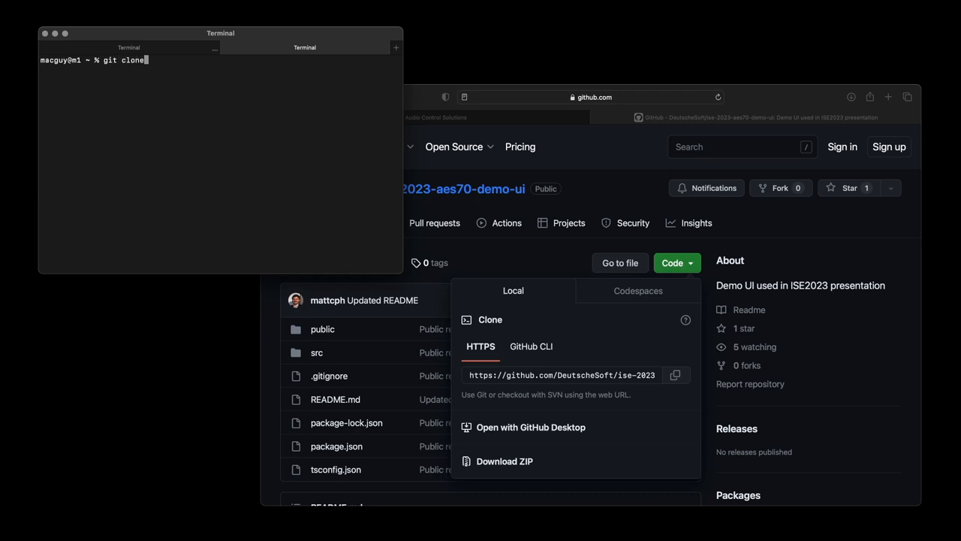
{"action": "type", "text": "https://github.com/DeutscheSoft/ise-2023-aes70-demo-ui.git"}
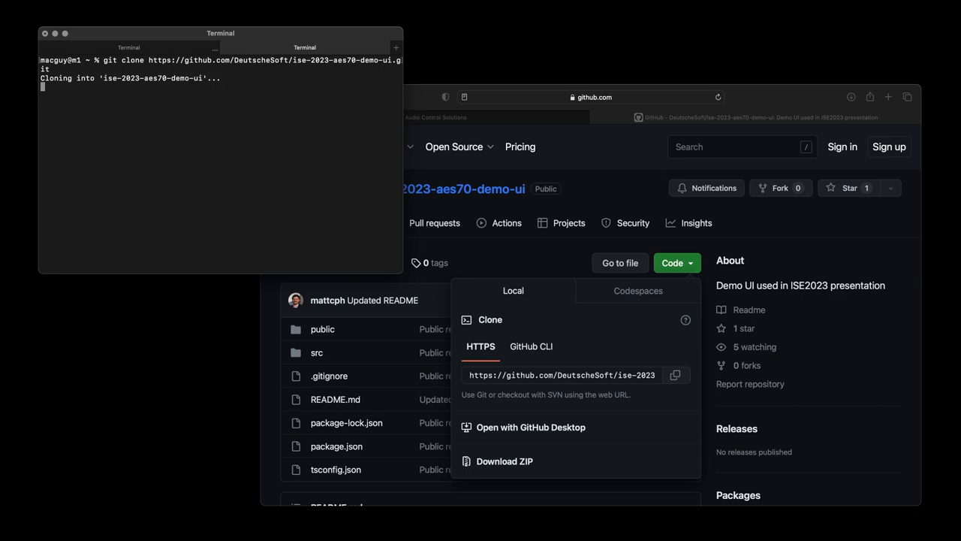
{"action": "type", "text": "cd is"}
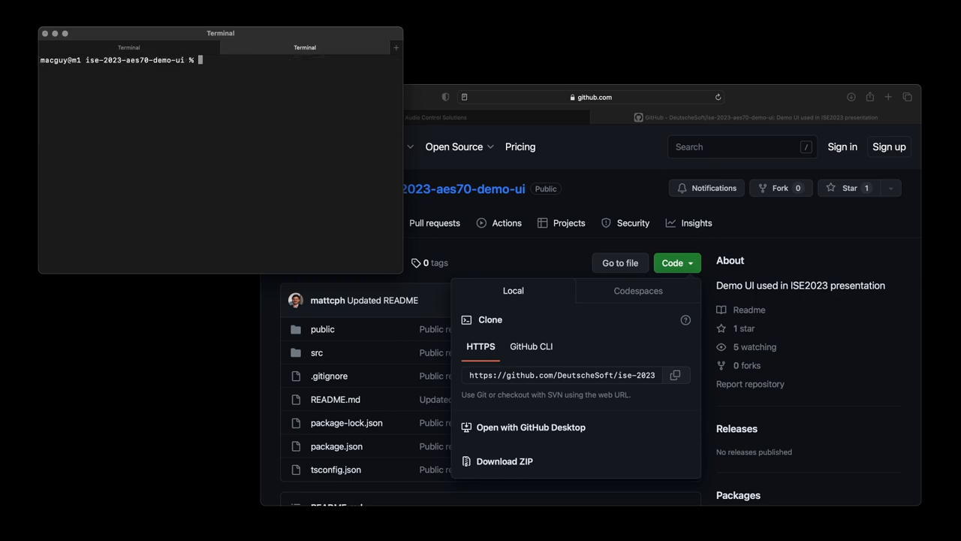
- Install dependencies with npm ci --no-audit and start the dev server on localhost:3000
{"action": "type", "text": "npm"}
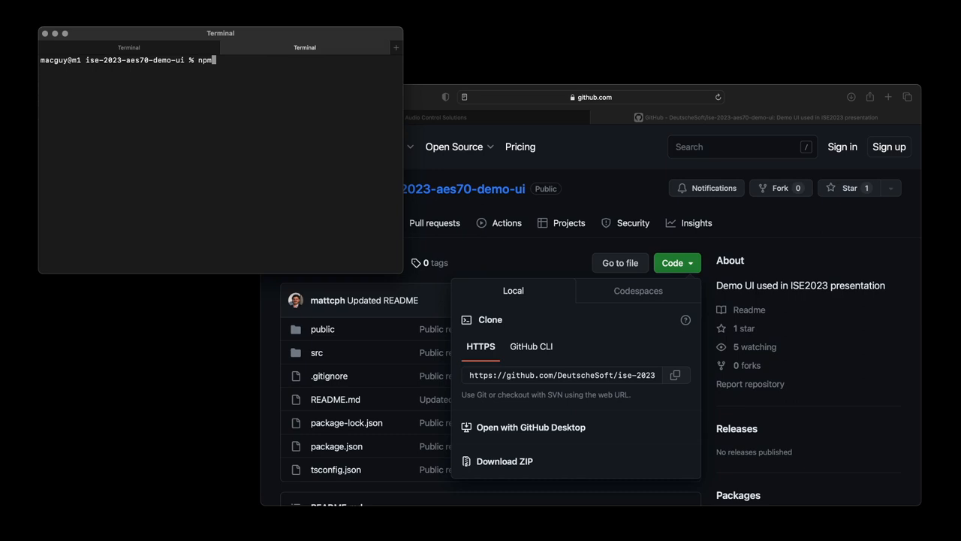
{"action": "type", "text": "ci"}
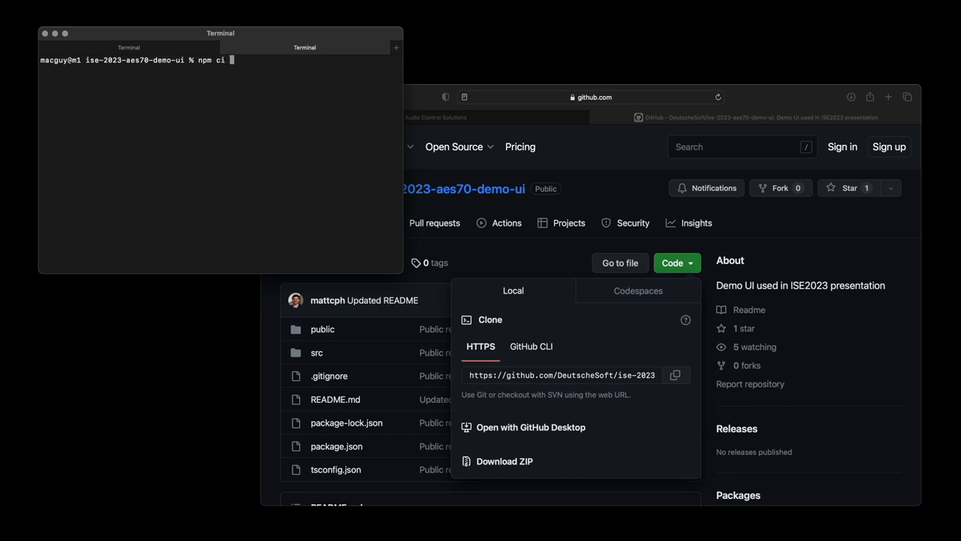
{"action": "type", "text": "--no-aud"}
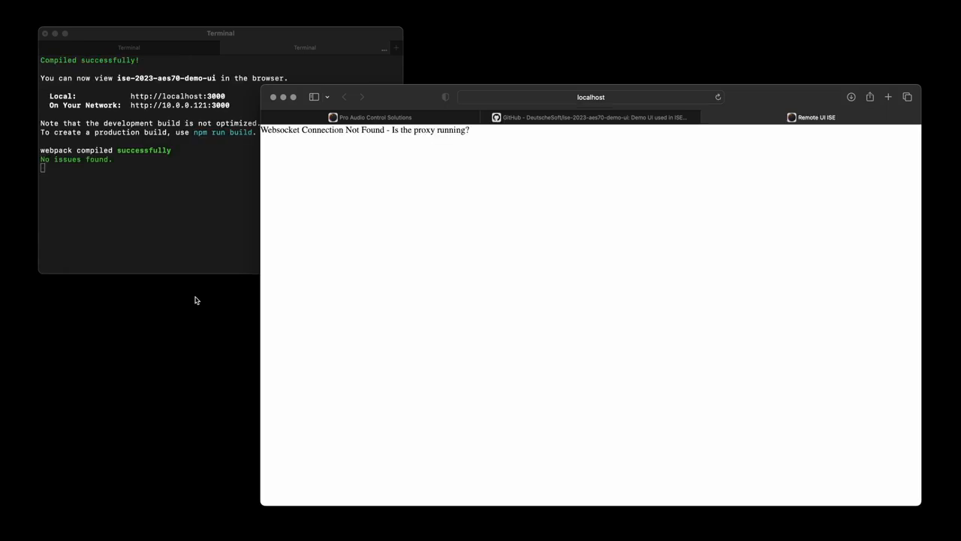
{"action": "mouse_move", "coordinate": [167, 170]}
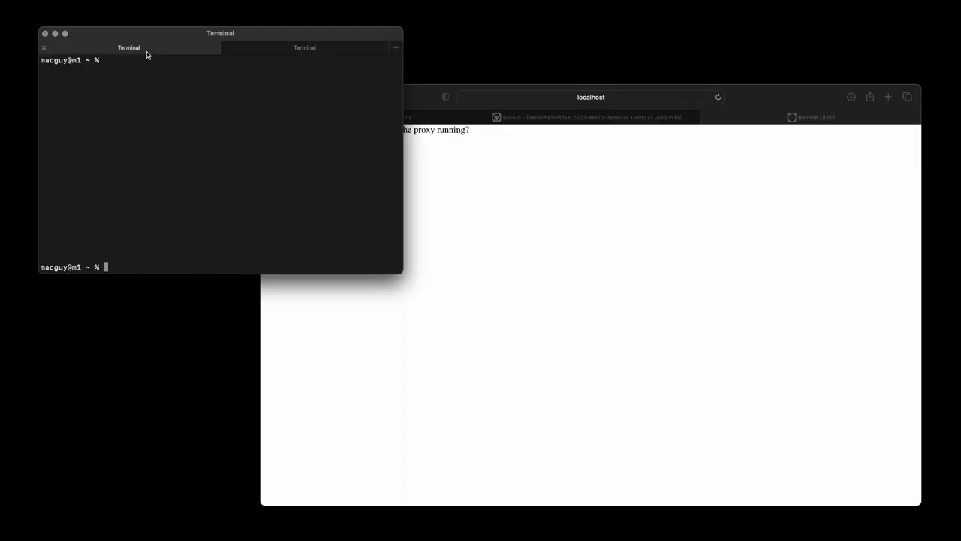
- Enter the project folder, list its files and read README.md's Websockets proxy section in vim
{"action": "type", "text": "cd ise-2023-aes70-demo-ui"}
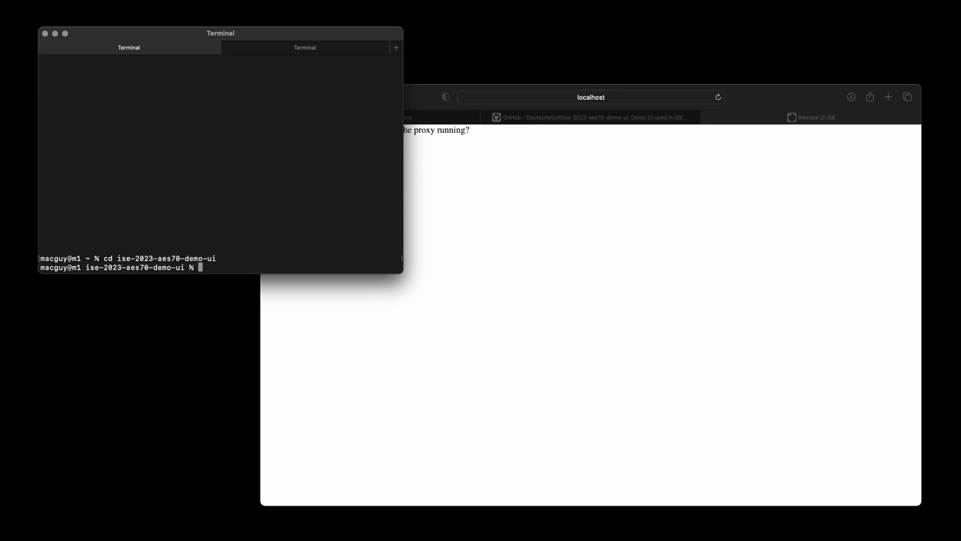
{"action": "type", "text": "ls"}
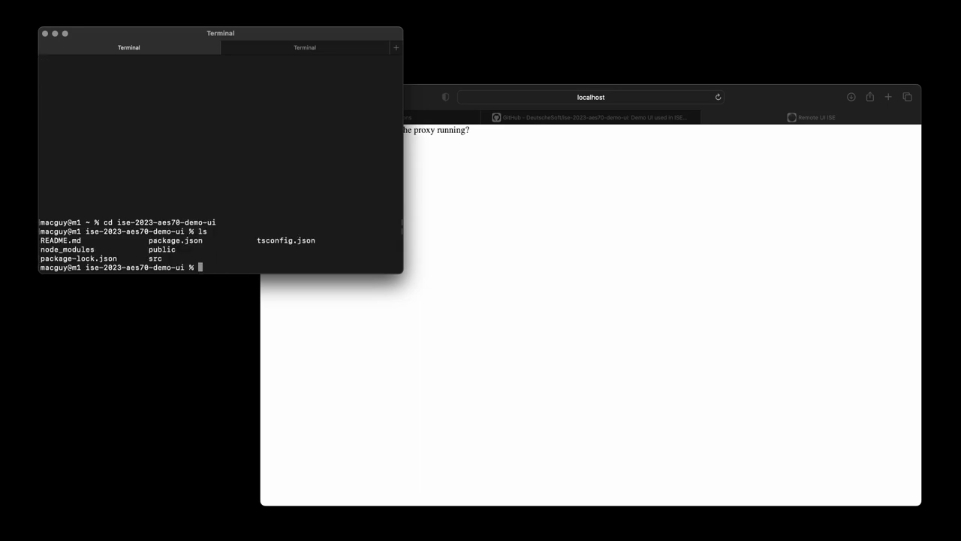
{"action": "type", "text": "vim README.md"}
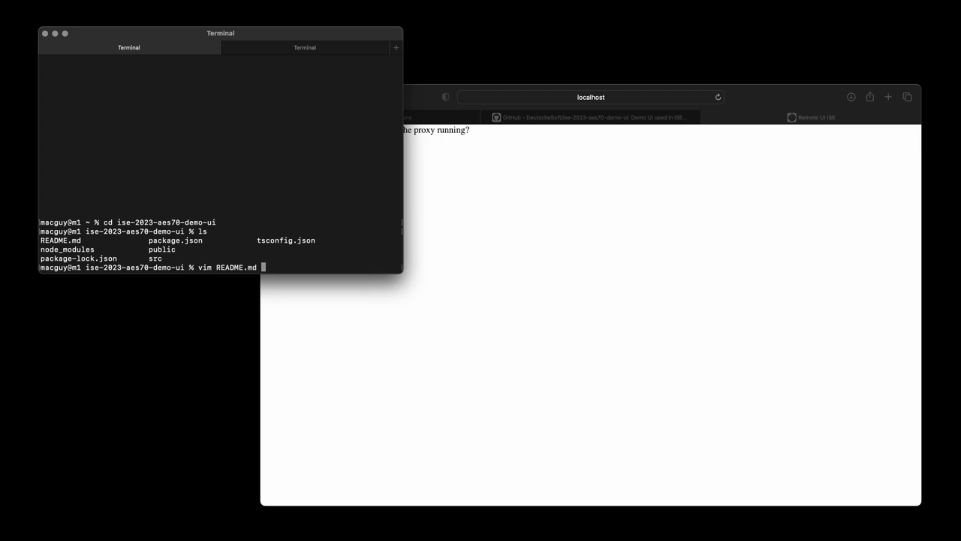
{"action": "key", "text": "Return"}
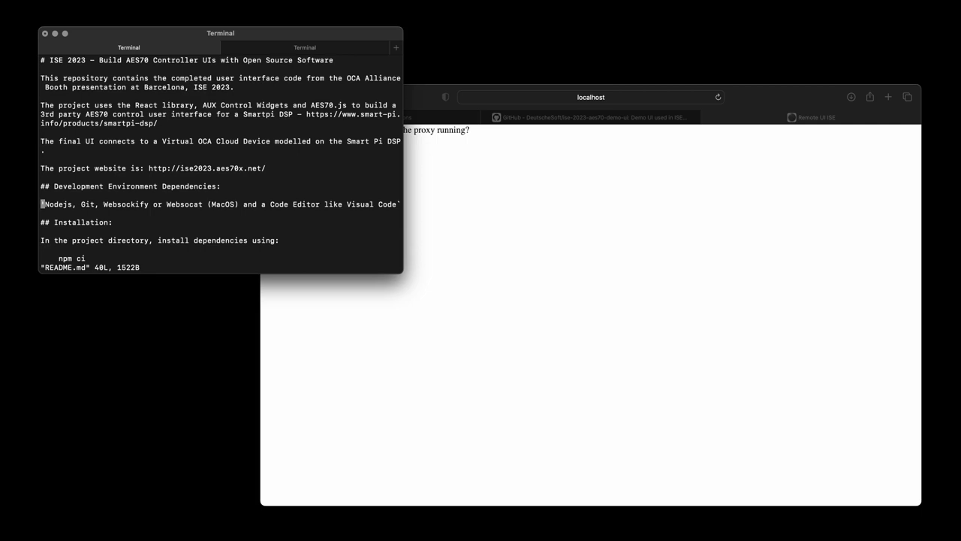
{"action": "scroll", "scroll_direction": "down", "scroll_amount": 3}
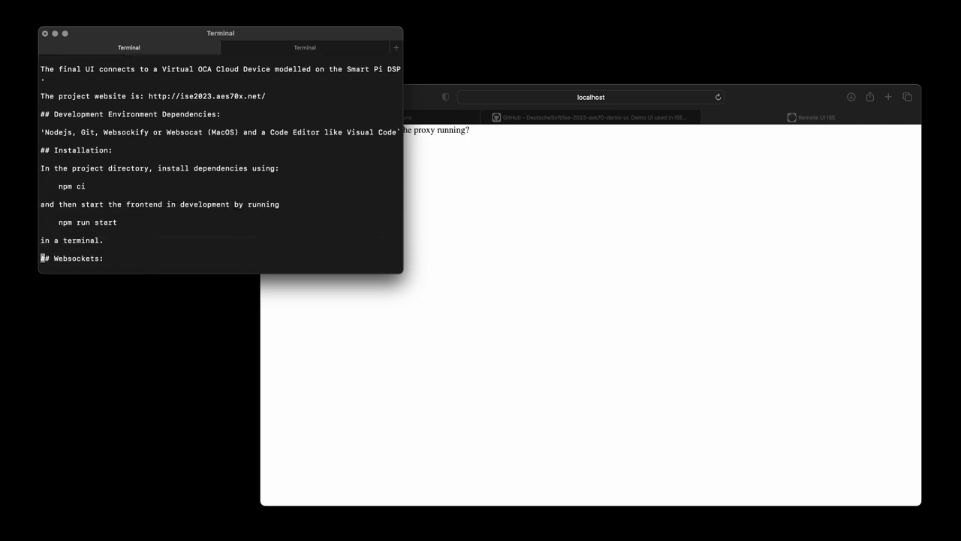
{"action": "scroll", "scroll_direction": "down", "scroll_amount": 3}
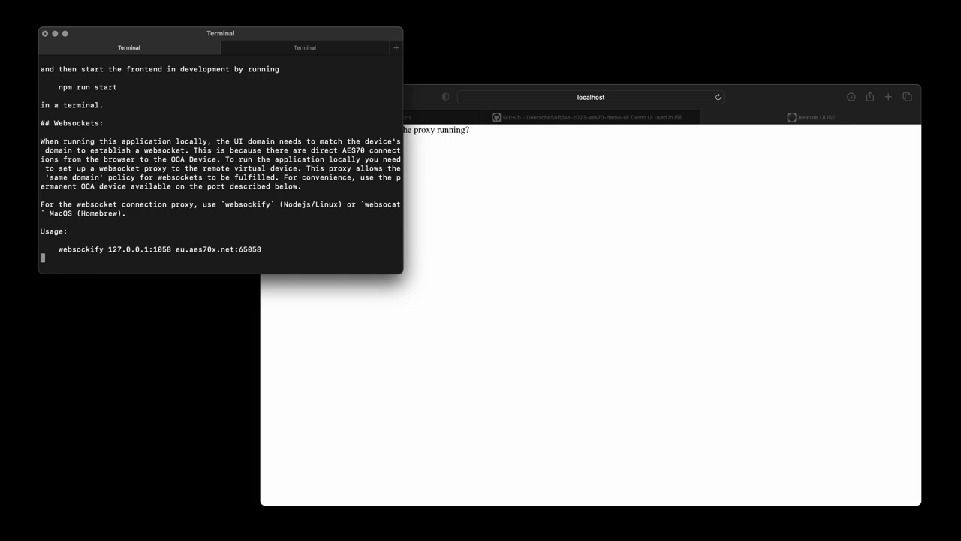
{"action": "scroll", "scroll_direction": "down", "scroll_amount": 3}
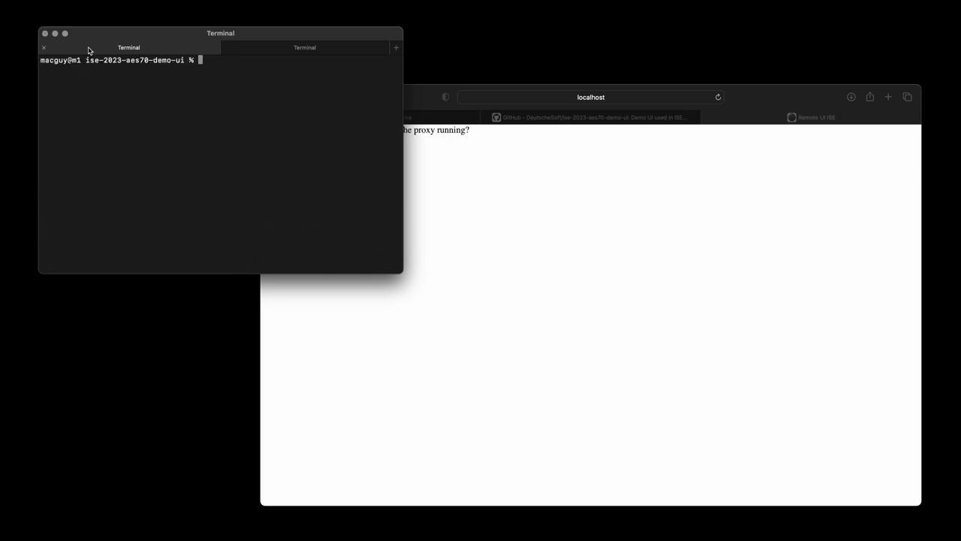
- Run websocat -Eb ws-l:127.0.0.1:1058 tcp:eu.aes70x.net:65058 and lower Zone 1's Makeup gain to about 4 dB
{"action": "type", "text": "websocat -Eb ws-l:127.0.0.1:1058 tcp:eu.aes70x.net:65058"}
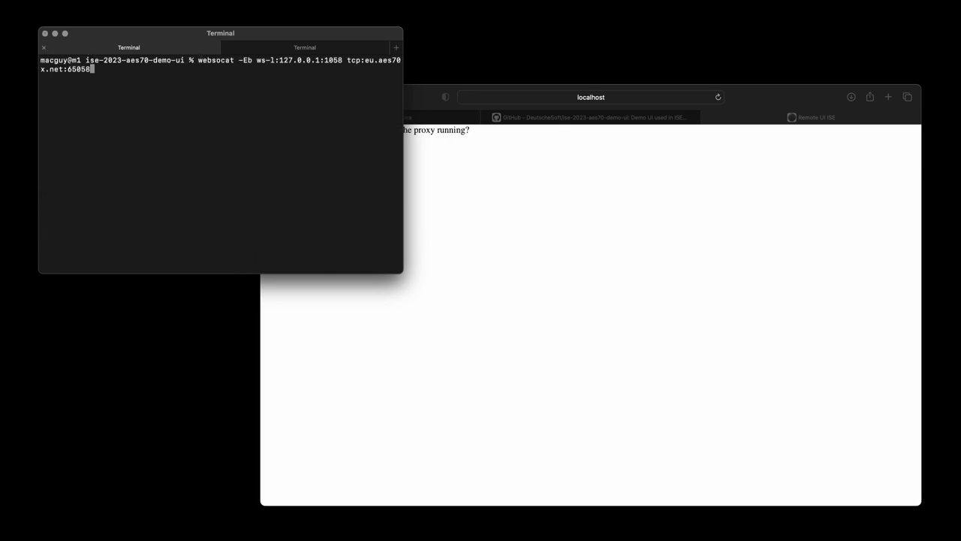
{"action": "key", "text": "enter"}
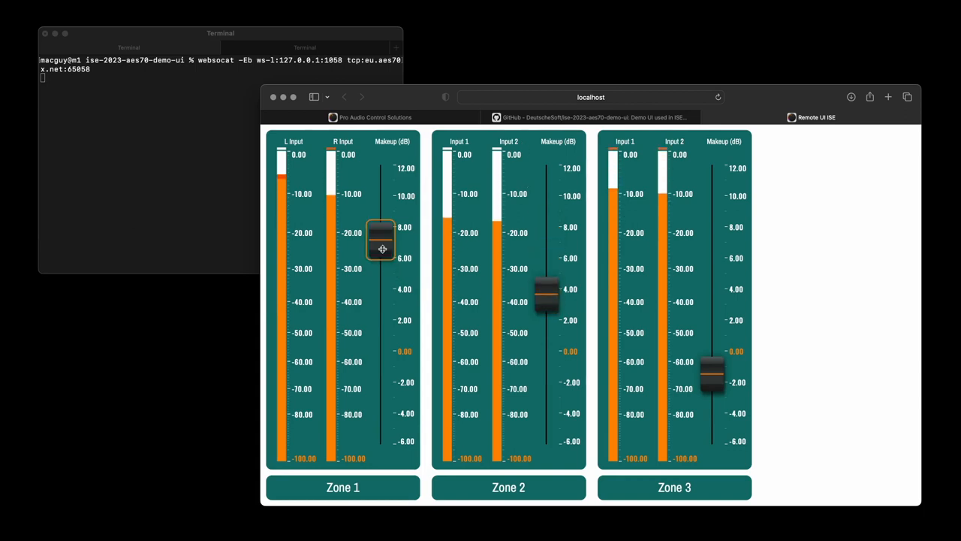
{"action": "left_click_drag", "start_coordinate": [381, 239], "coordinate": [381, 281]}
{"action": "type", "text": "aes"}
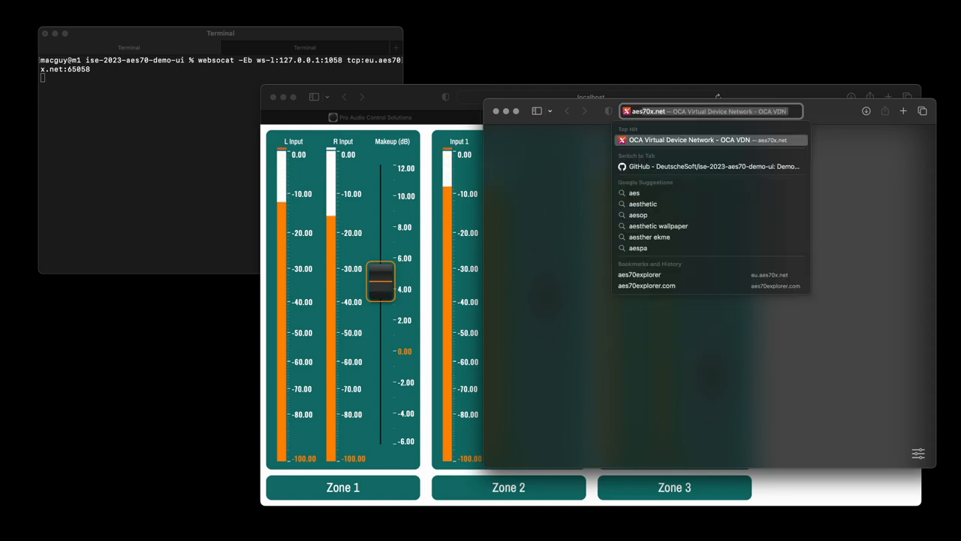
- Go to aes70x.net and open the Europe (NL) Online AES70 Explorer link
{"action": "left_click", "coordinate": [709, 139]}
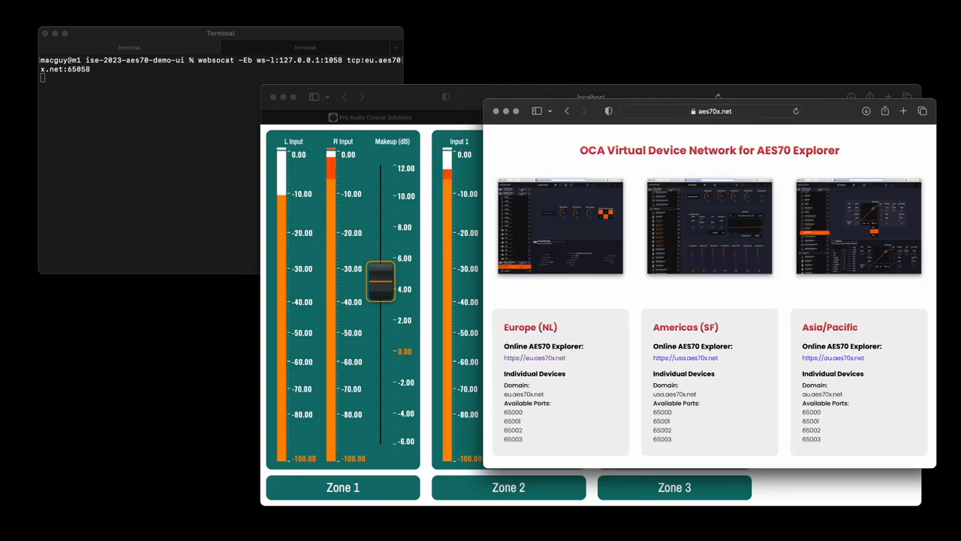
{"action": "left_click", "coordinate": [534, 358]}
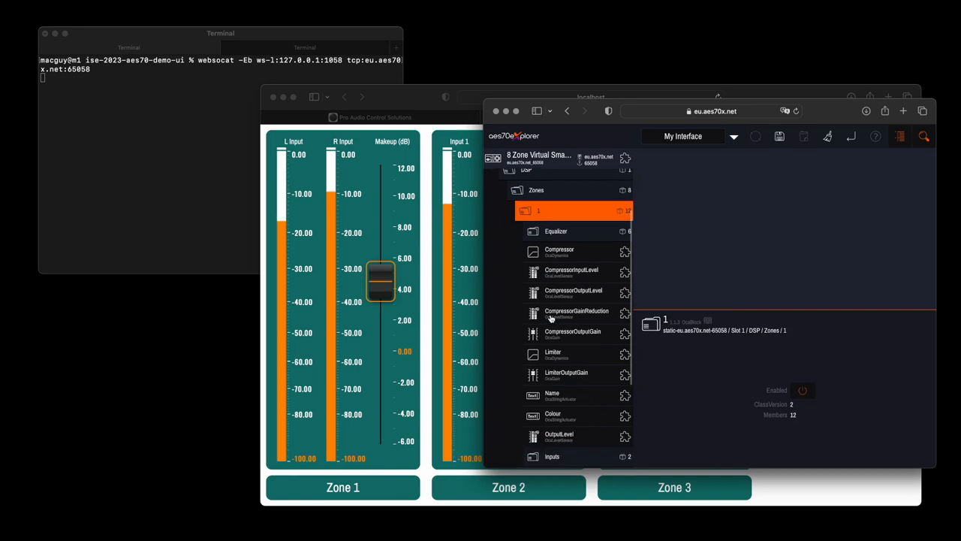
- Add Zone 1's LimiterOutputGain fader and move it to about 8 dB, then 3.40 dB
{"action": "scroll", "scroll_direction": "down", "scroll_amount": 3}
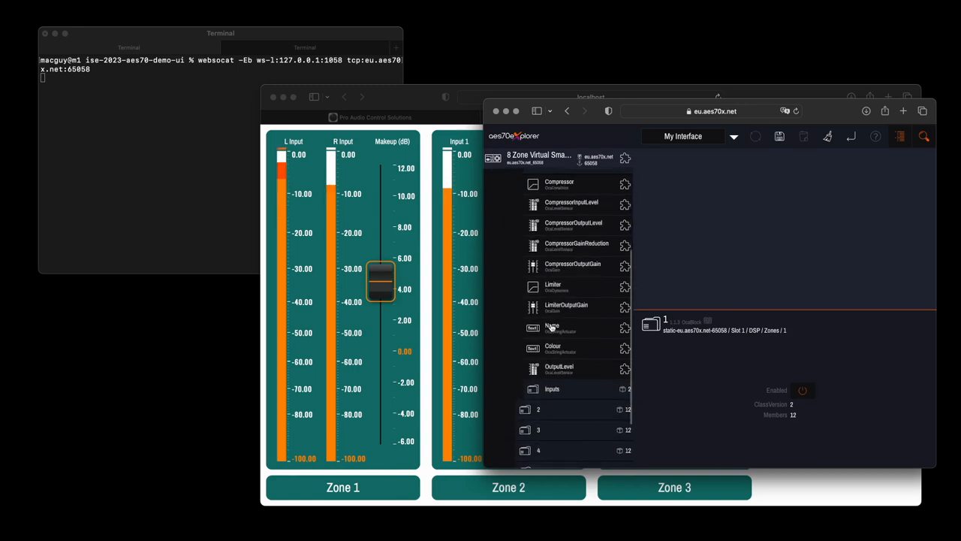
{"action": "left_click", "coordinate": [560, 368]}
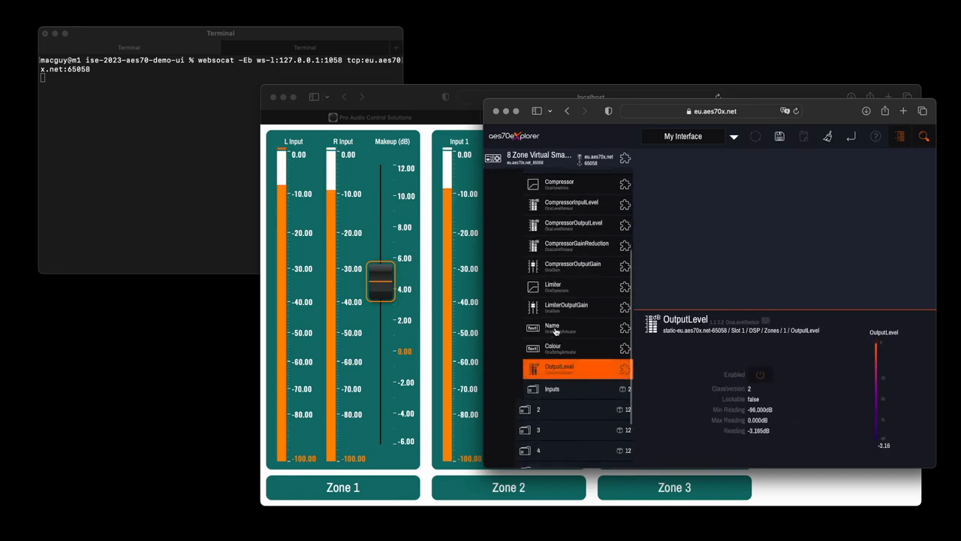
{"action": "left_click", "coordinate": [567, 305]}
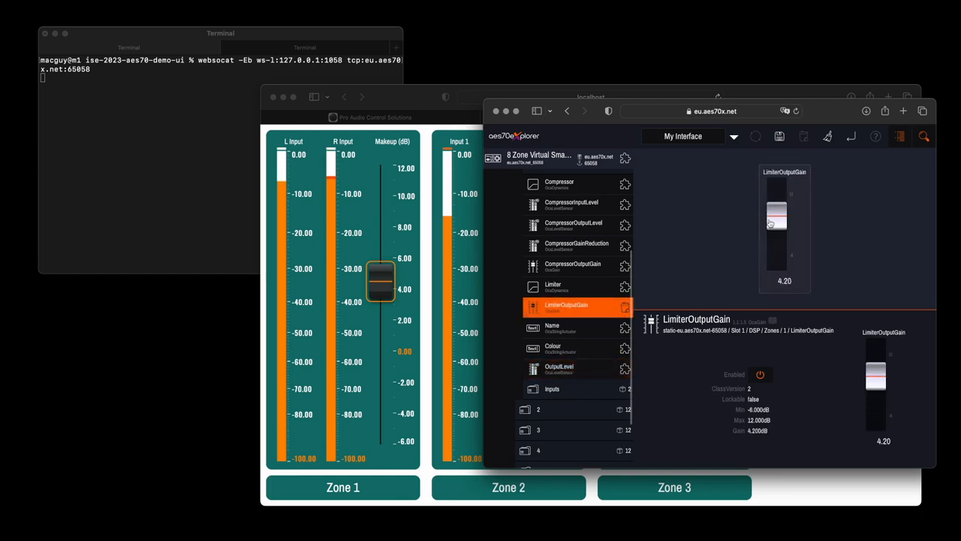
{"action": "left_click_drag", "start_coordinate": [777, 222], "coordinate": [778, 203]}
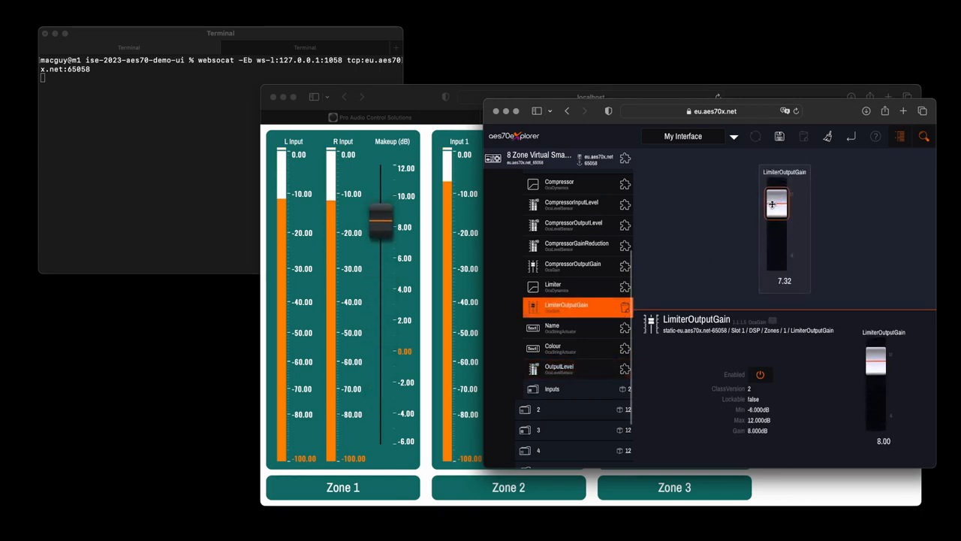
{"action": "left_click_drag", "start_coordinate": [777, 202], "coordinate": [778, 218]}
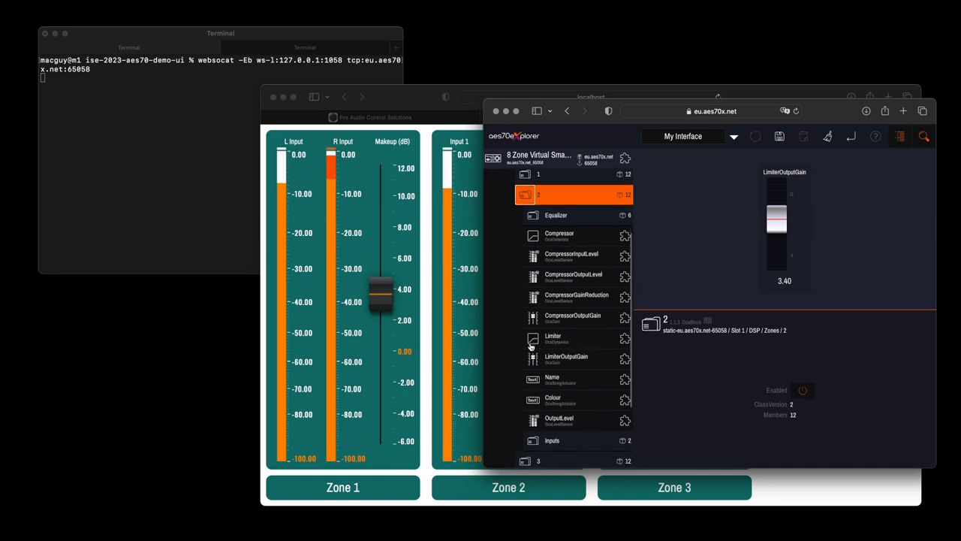
- Add Zone 2's LimiterOutputGain fader and raise it to about 5.8 dB
{"action": "left_click", "coordinate": [567, 343]}
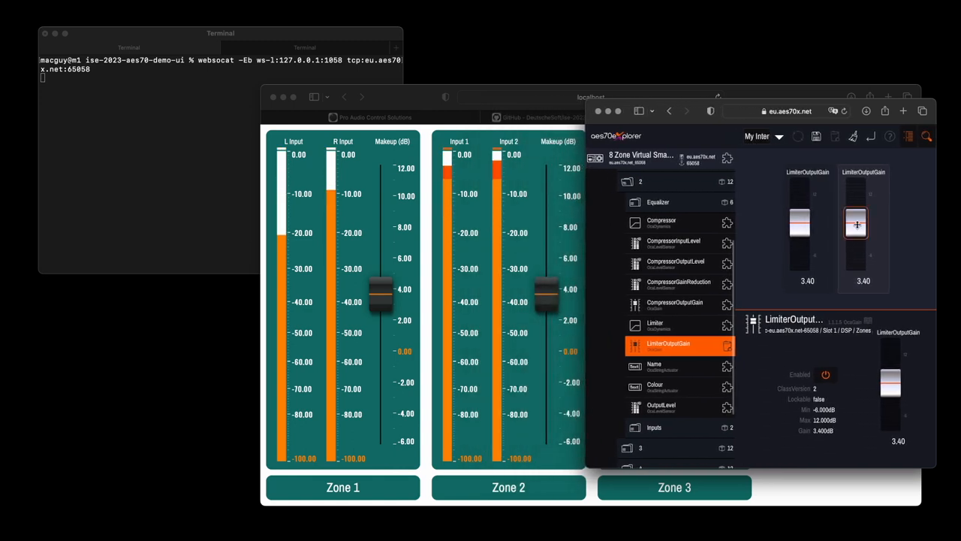
{"action": "left_click_drag", "start_coordinate": [799, 225], "coordinate": [799, 218]}
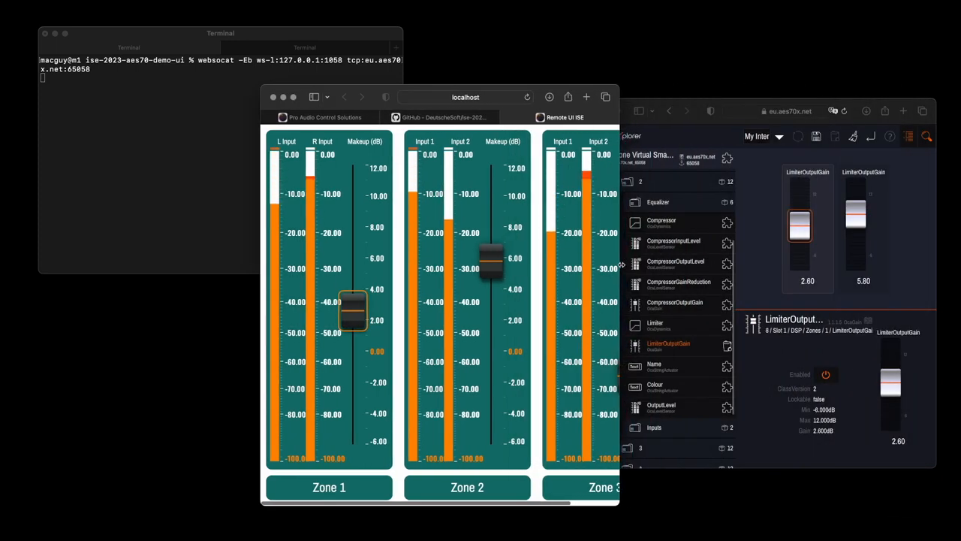
- Drag the demo's Makeup faders: Zone 1 to about 1.4 dB, Zone 2 to -2.2 then 7.8 dB
{"action": "left_click_drag", "start_coordinate": [353, 311], "coordinate": [353, 381]}
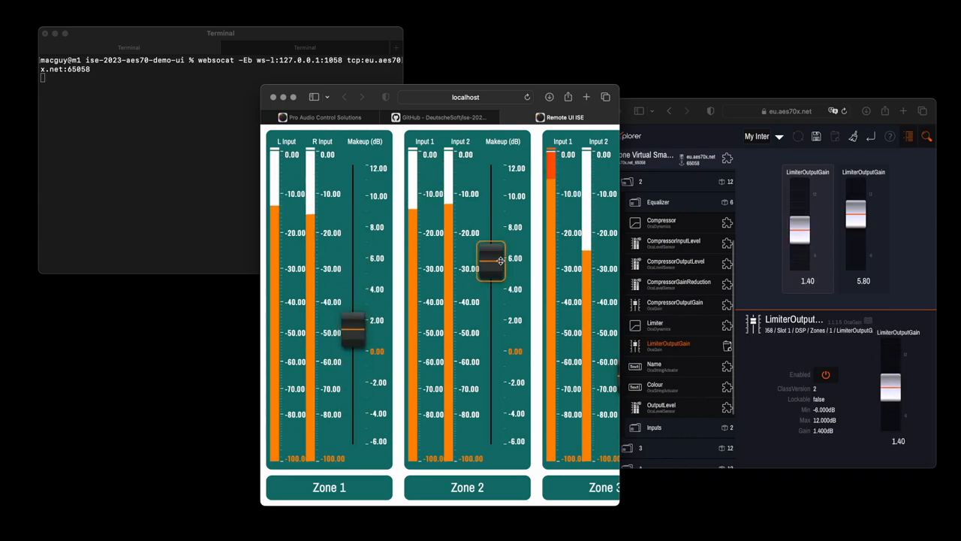
{"action": "left_click_drag", "start_coordinate": [490, 261], "coordinate": [491, 380]}
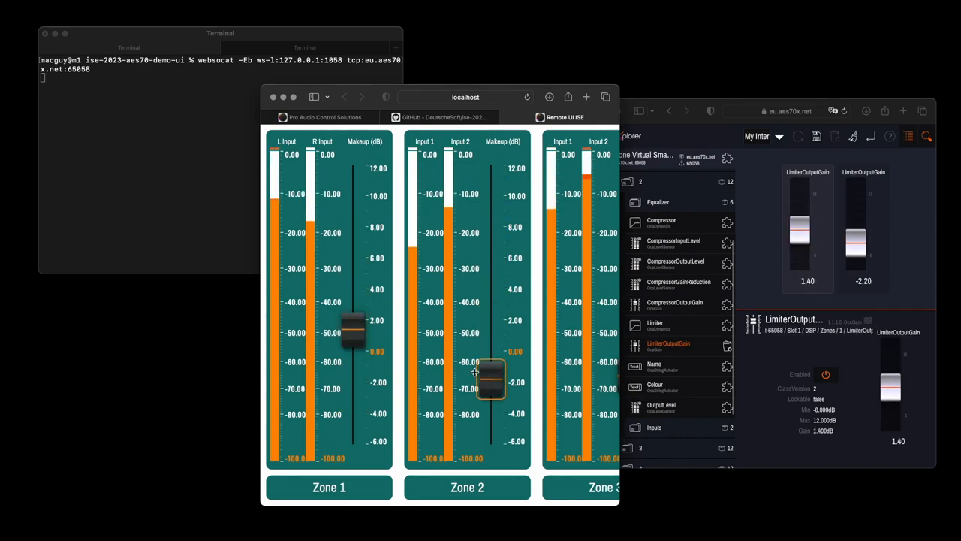
{"action": "left_click_drag", "start_coordinate": [488, 382], "coordinate": [490, 228]}
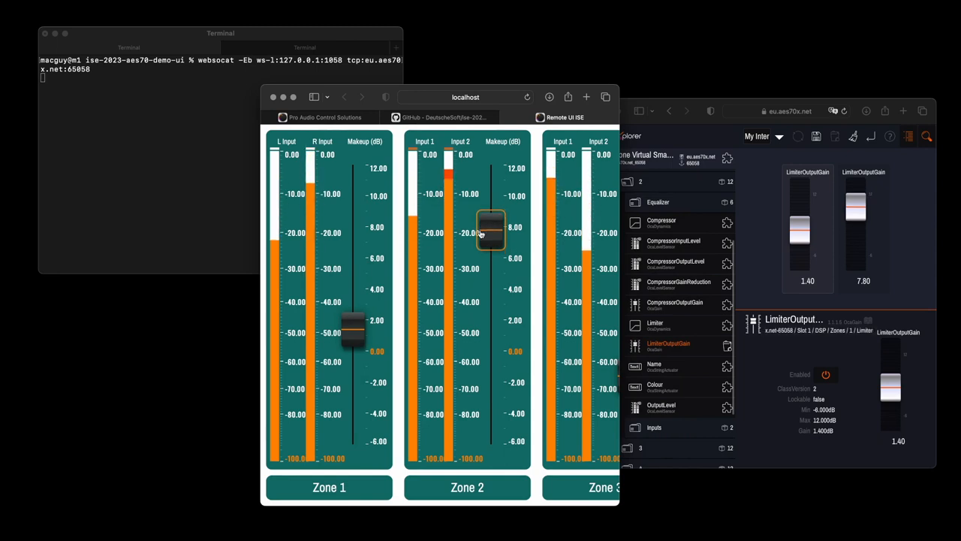